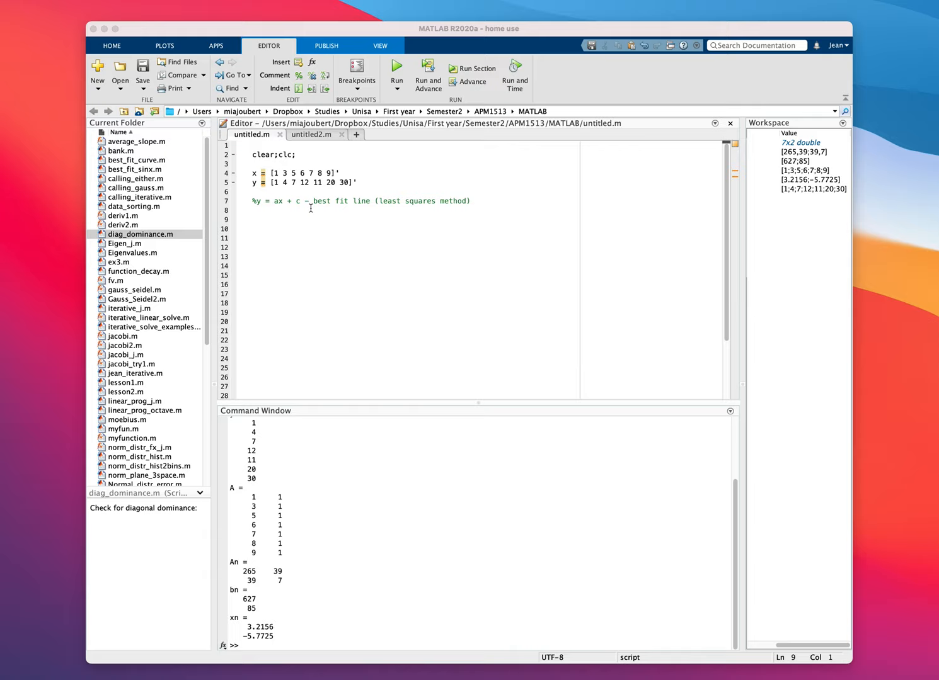
Define matrix A = [x ones(7,1)] from the x column and a ones column.
text(A = [)
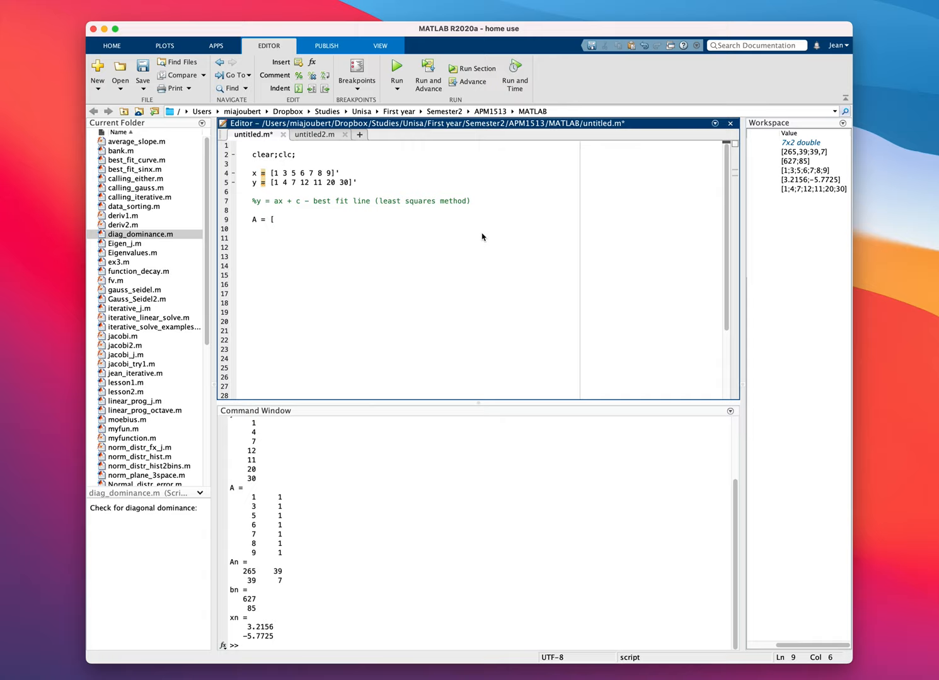
text(x ones(7,1)
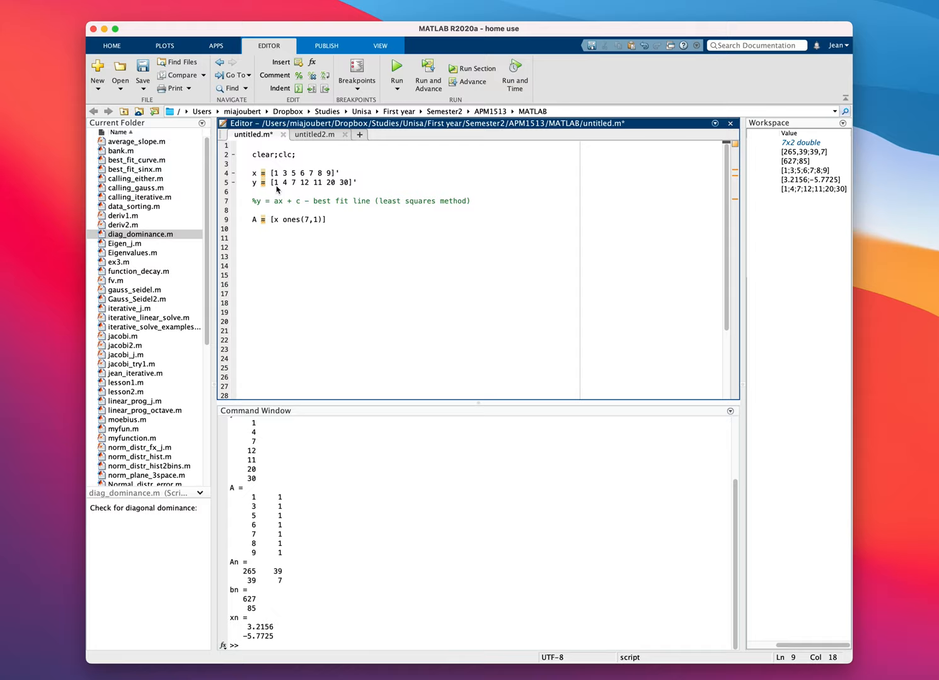
mouse_move(295, 192)
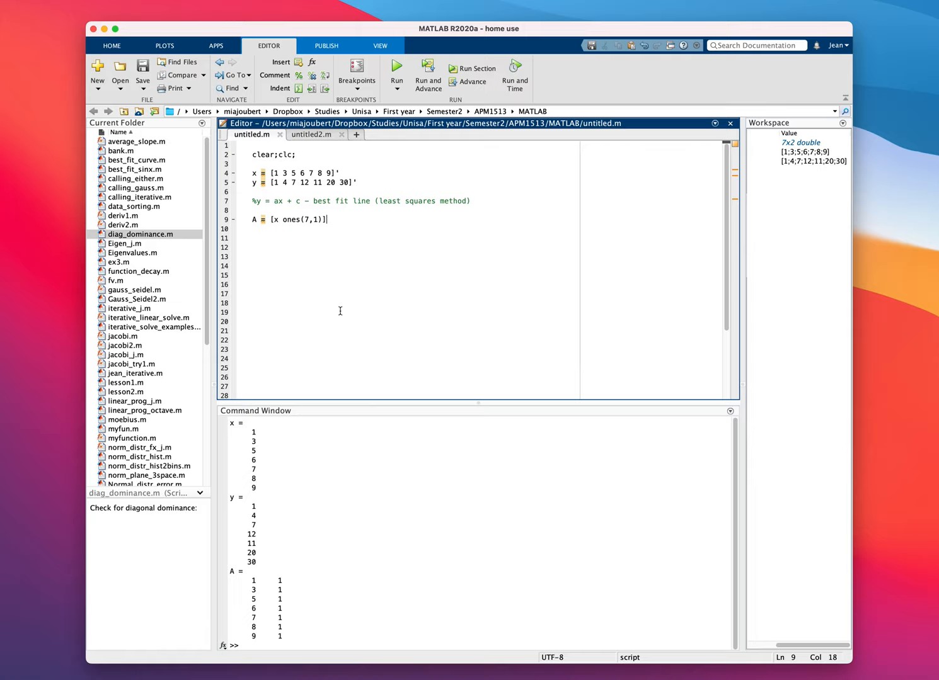
Add An = A'*A, bn = A'*y and xn = An\bn, giving coefficients 3.2156 and -5.7725.
text(An = A'*A)
click(415, 238)
text(bn = A')
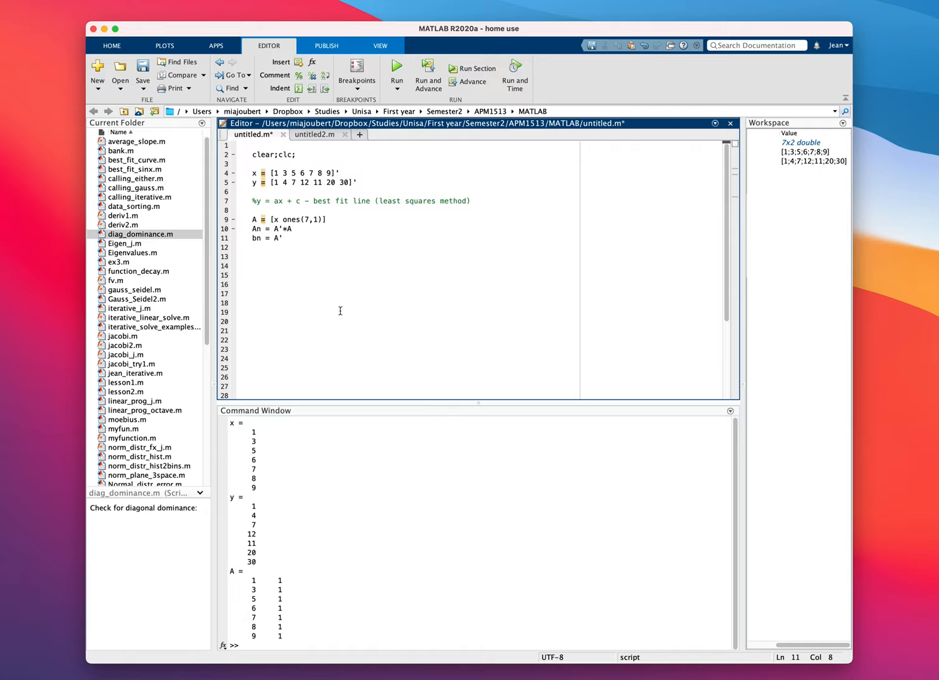
text(*y)
click(414, 247)
text(xn)
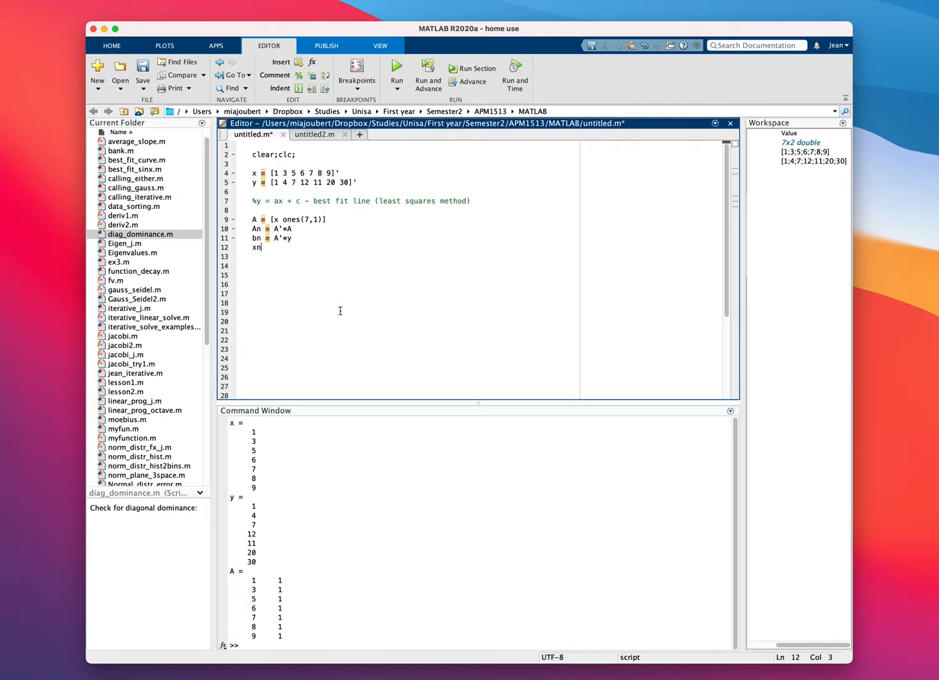
text(= An\bn)
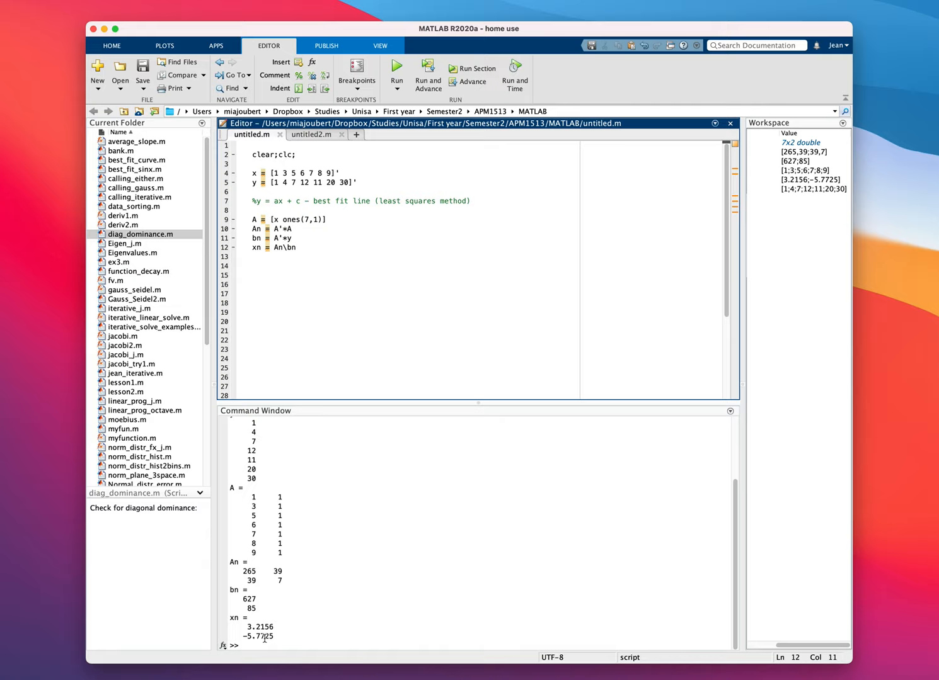
Add hold on; grid on; and plot(x,y,'ob'), then run to show the blue data circles.
text(hold on; grid on;)
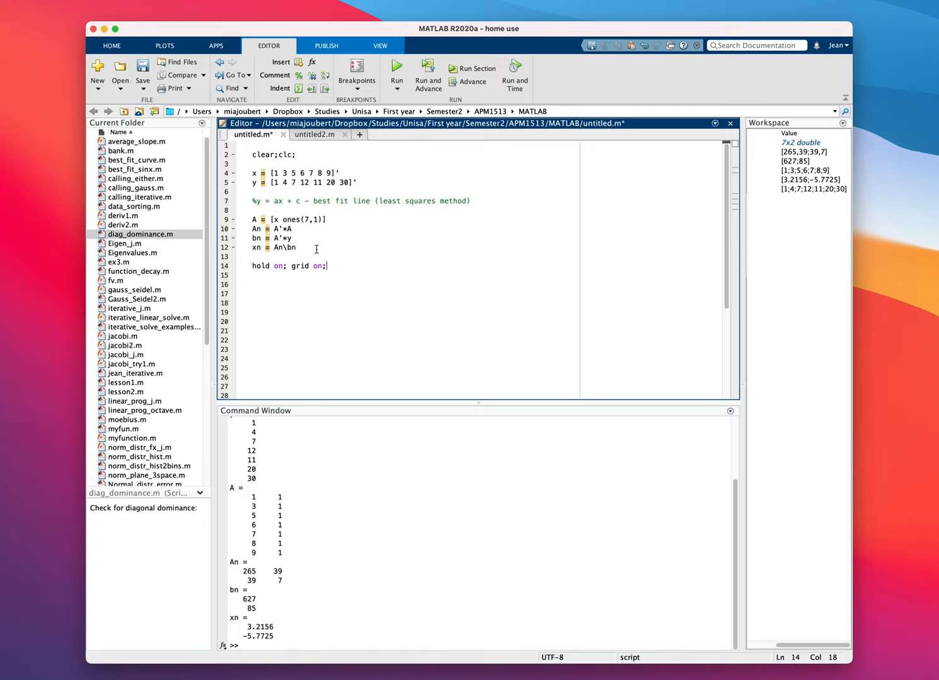
text(plot(x,y)
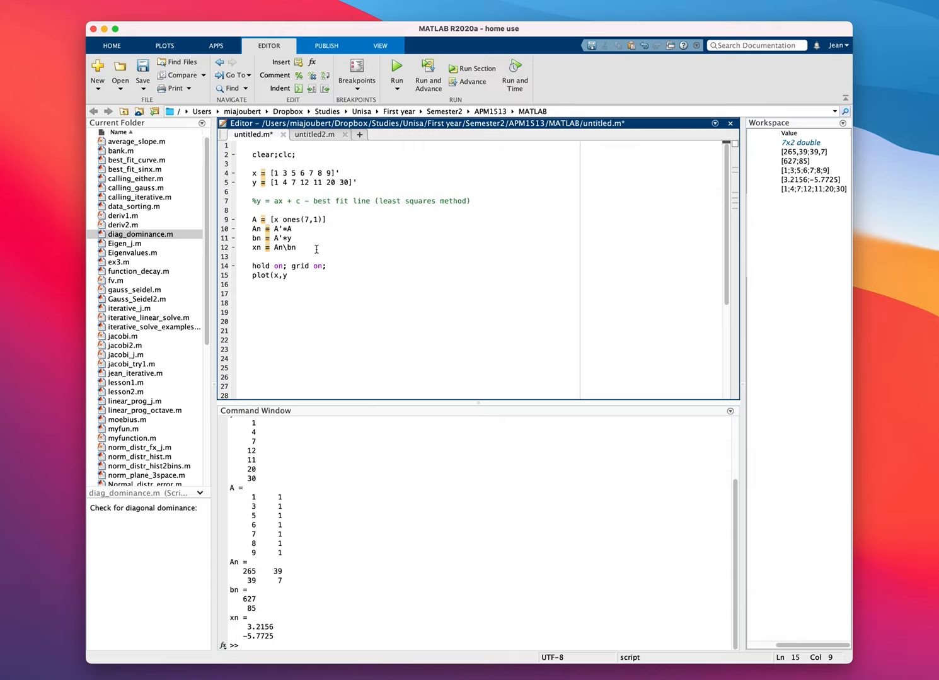
text(,'ob'))
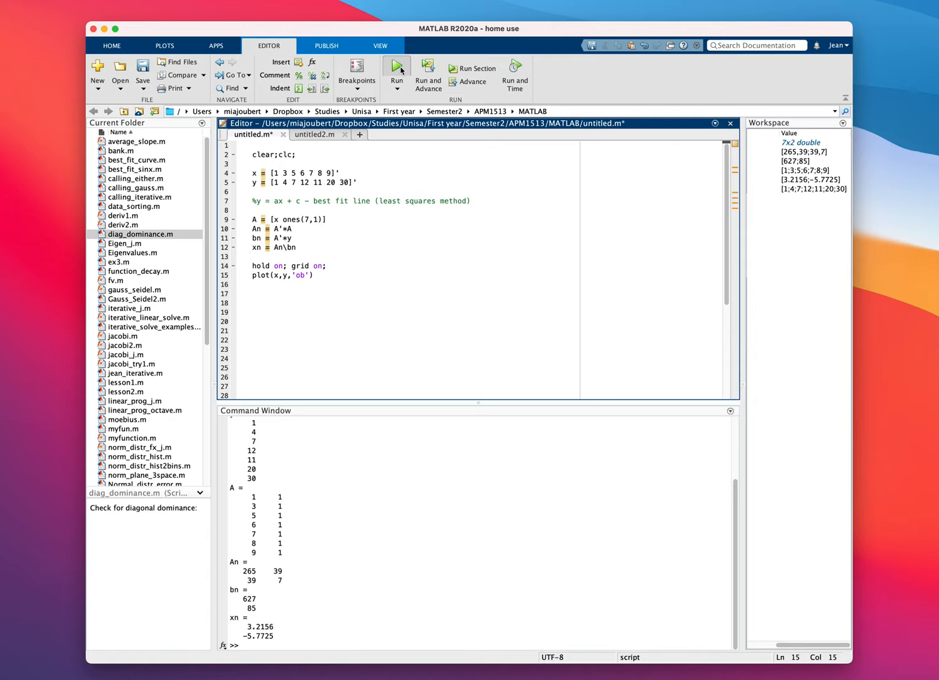
click(395, 66)
text(clf;)
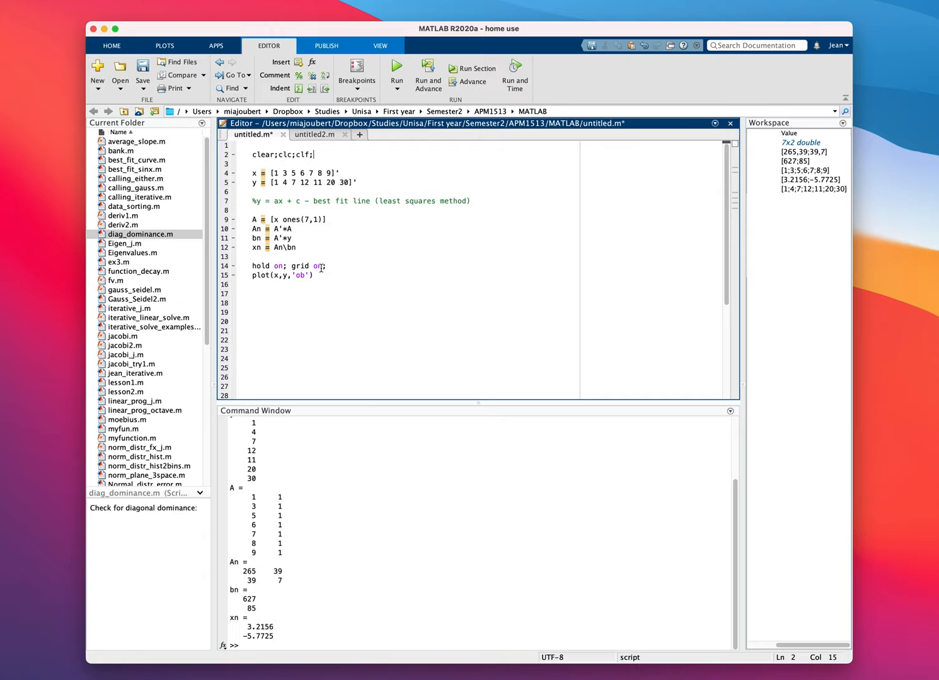
Compute x1 = linspace(1,10), y1 = xn(1).*x1 + xn(2) and plot the red fit line.
text(x1 = linspace()
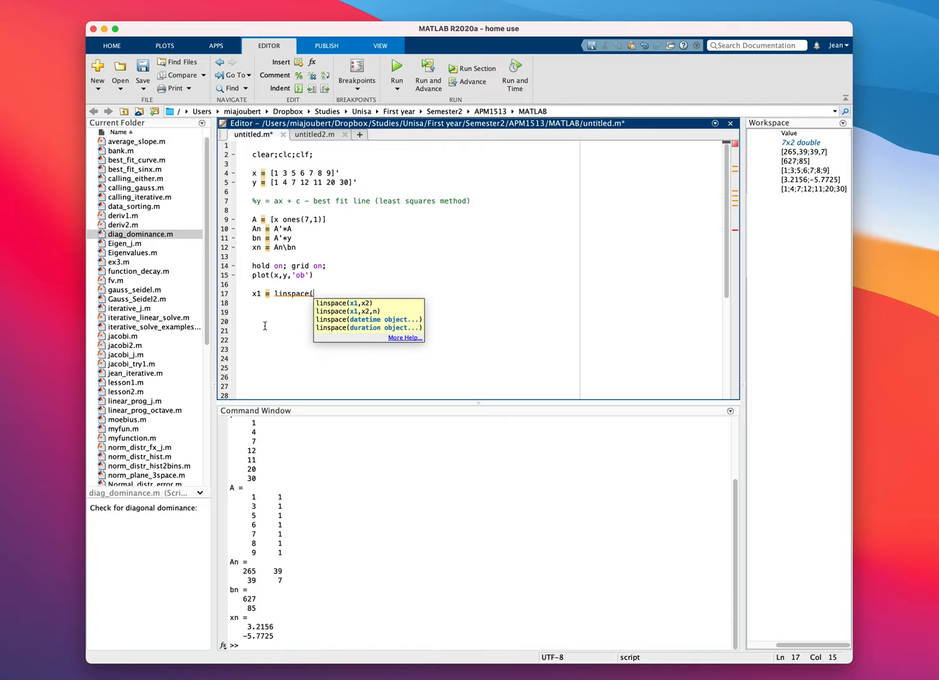
text(1,10))
click(414, 302)
text(y1)
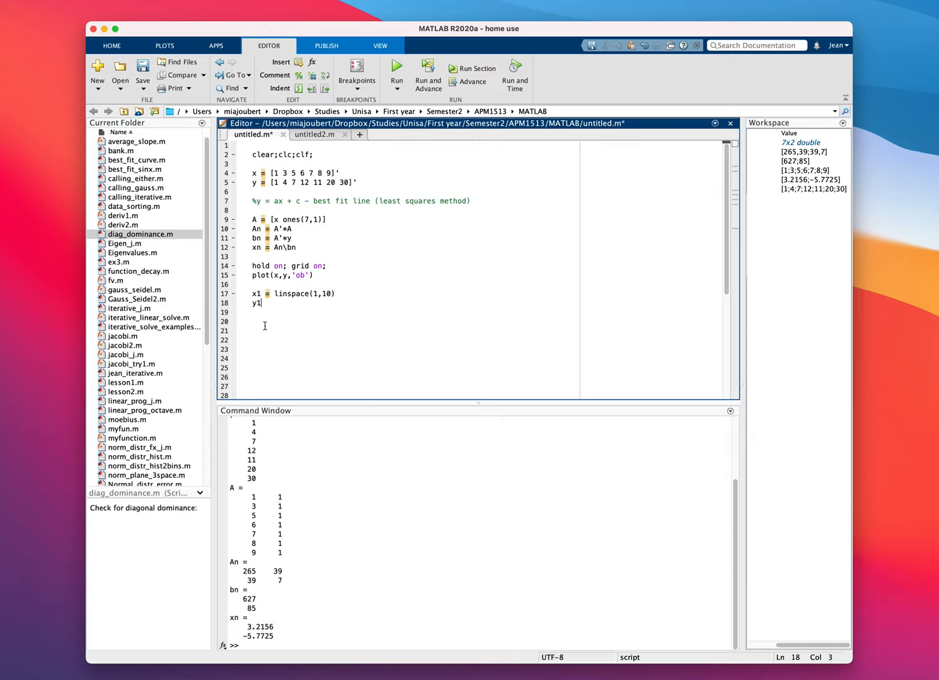
text(=)
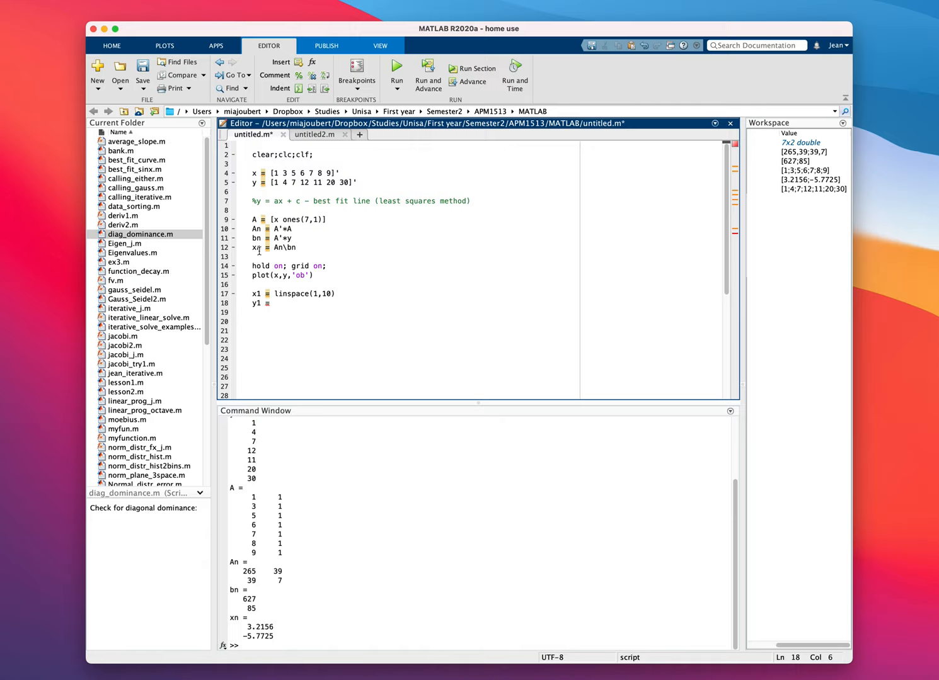
text(xn(1).*)
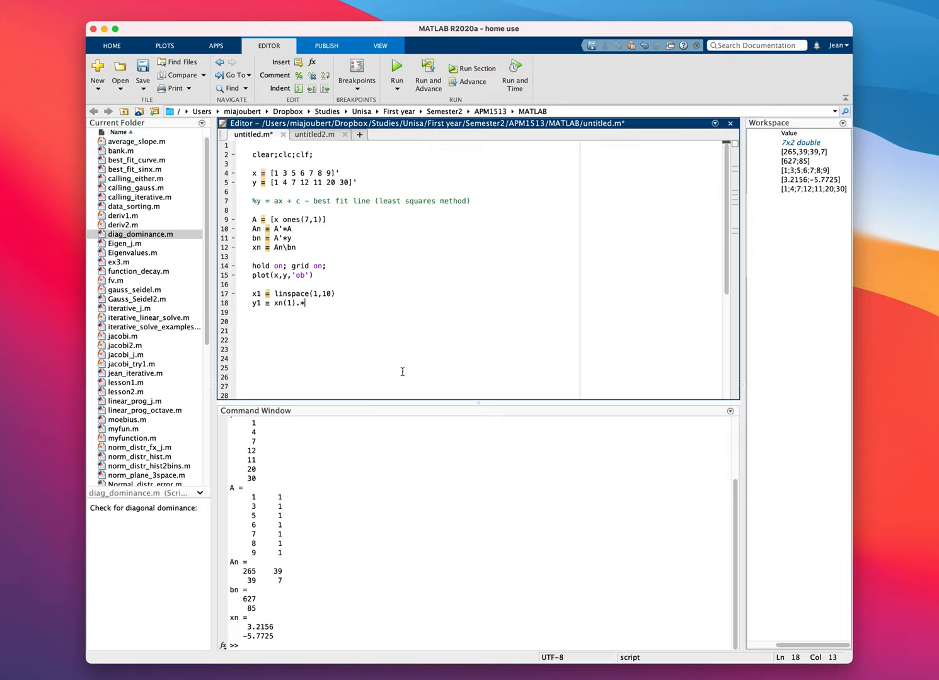
text(x1 + xn(2))
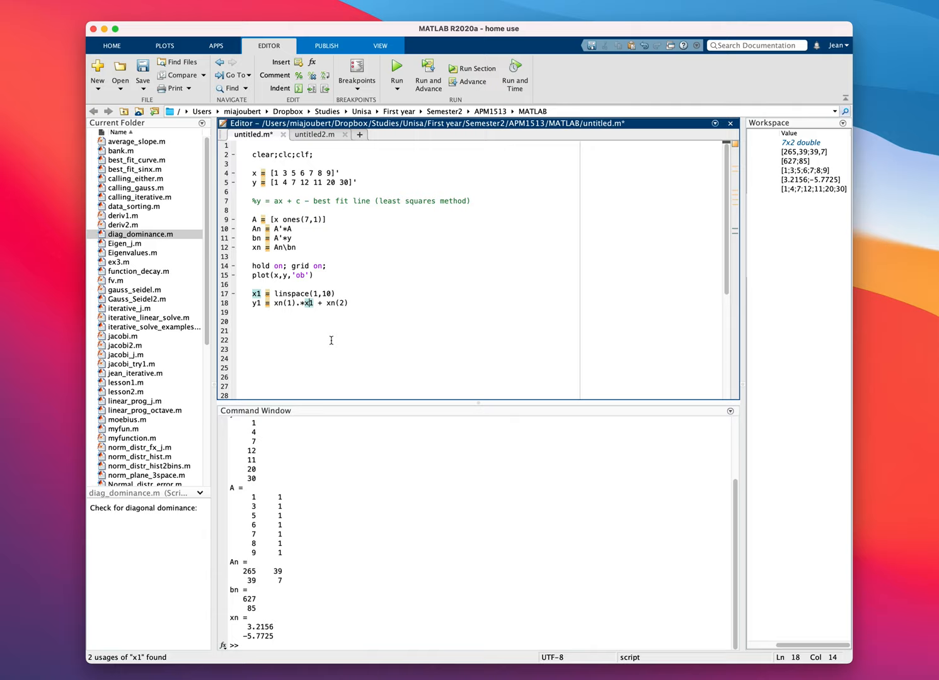
text(plot(x1,y1,'r'))
click(415, 339)
text(err = A)
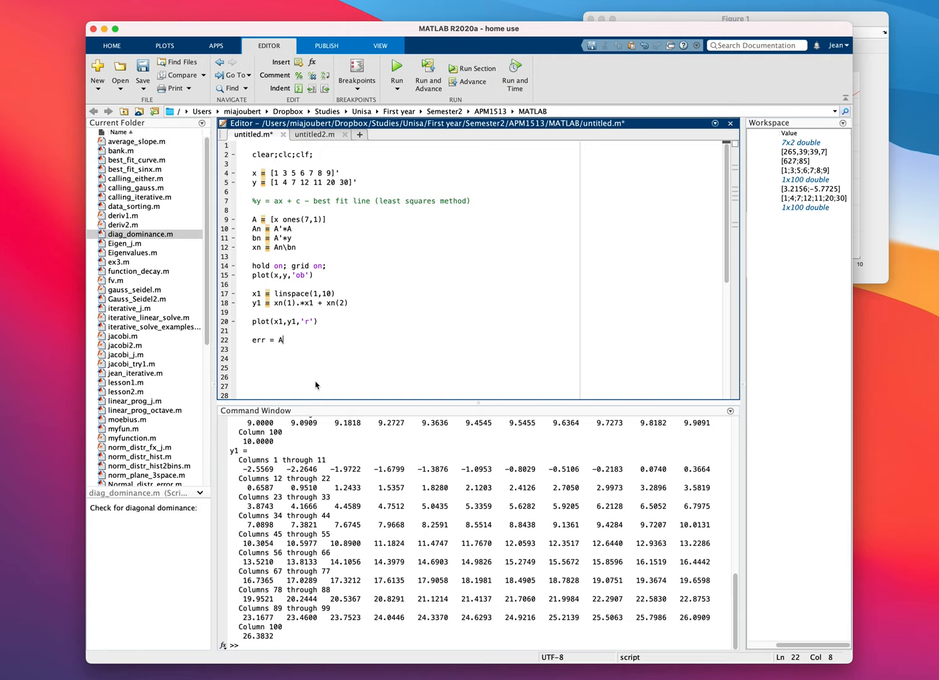
Compute residuals err = A*xn-y, run the script, and comment the y1 lines.
text(*xn-y)
click(414, 293)
text(;)
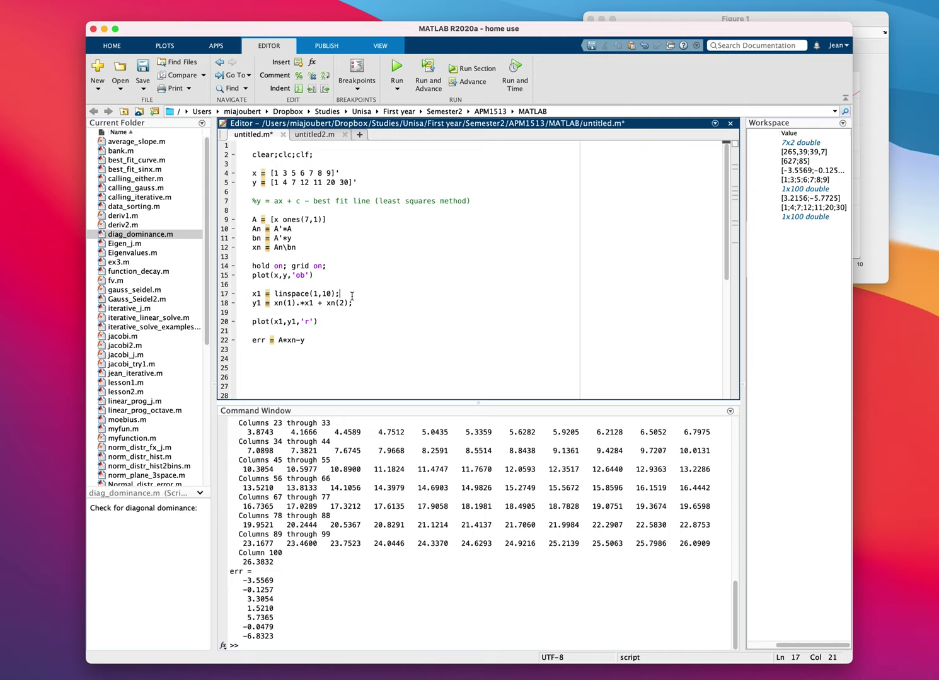
click(395, 69)
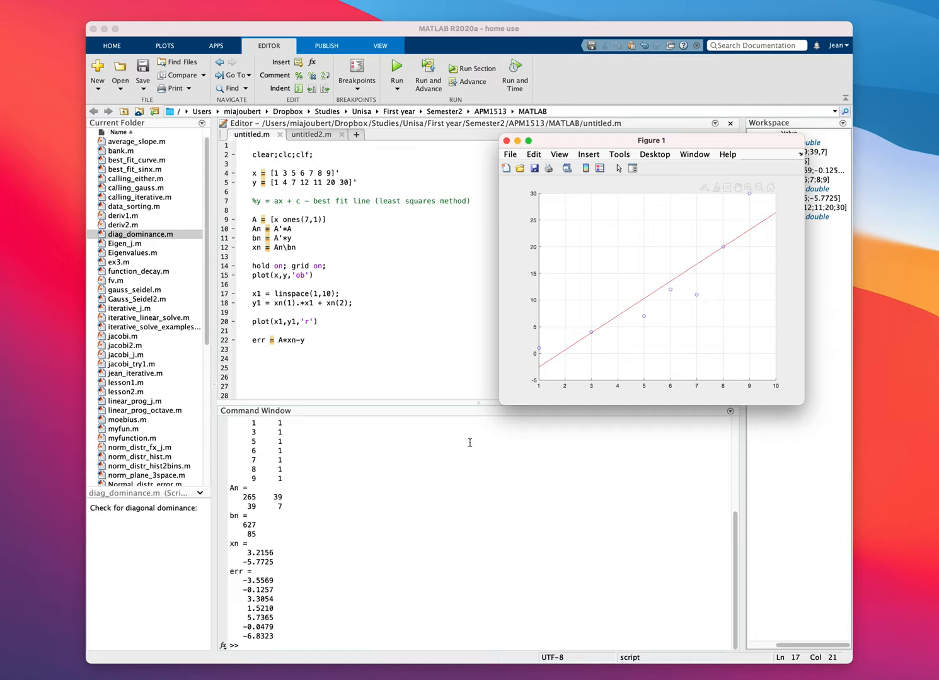
mouse_move(577, 347)
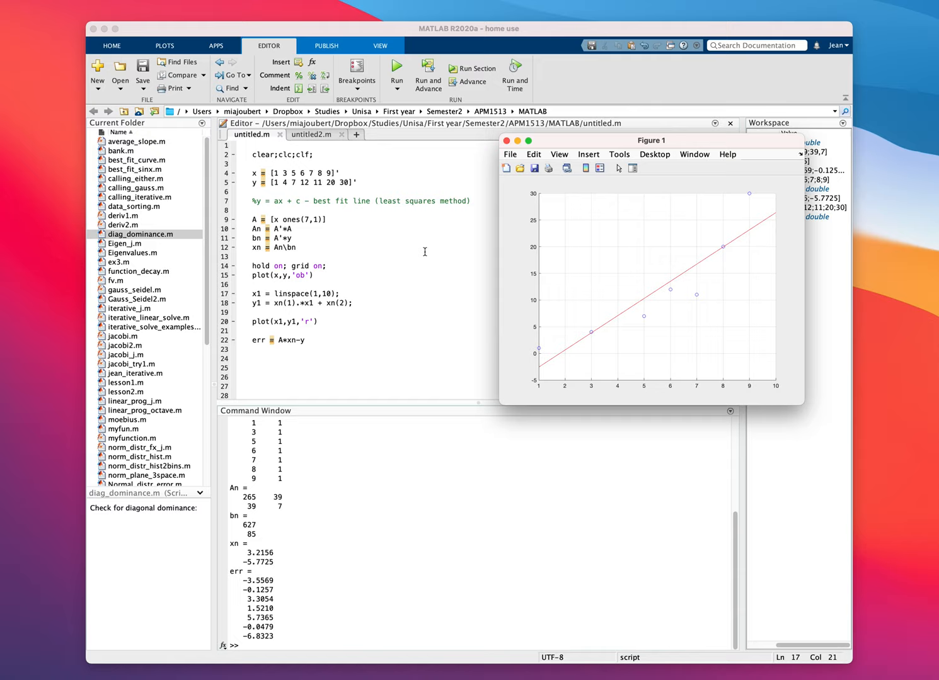
drag(650, 140, 758, 86)
text(%)
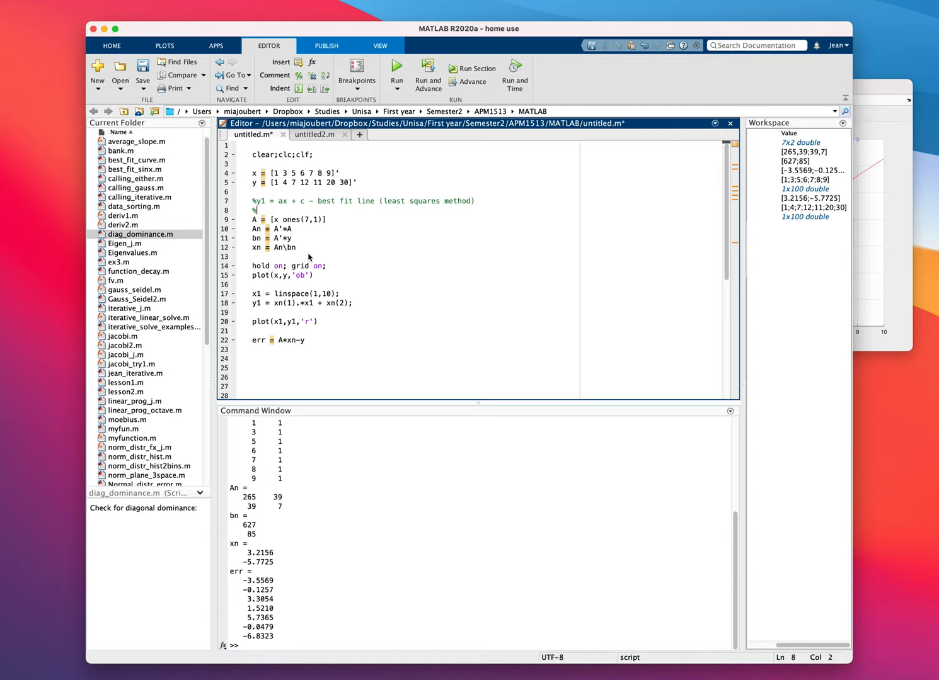
Change A to [x.^2 x ones(7,1)] and y1 to the three-coefficient quadratic, then run.
click(396, 70)
text(y2 =)
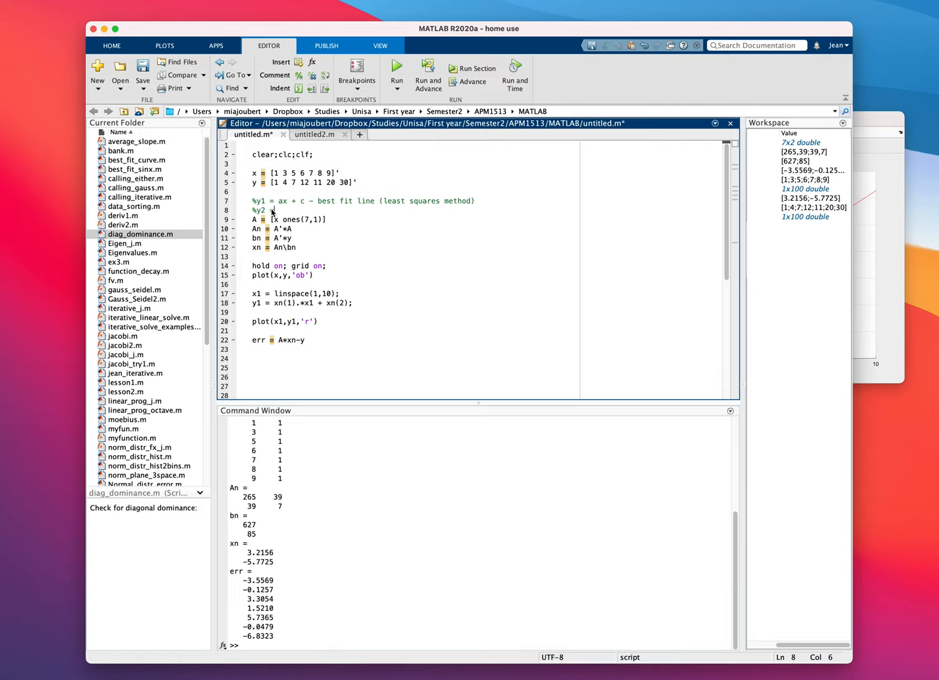
text(x^2 + bx + c)
click(290, 218)
text(x.^2 )
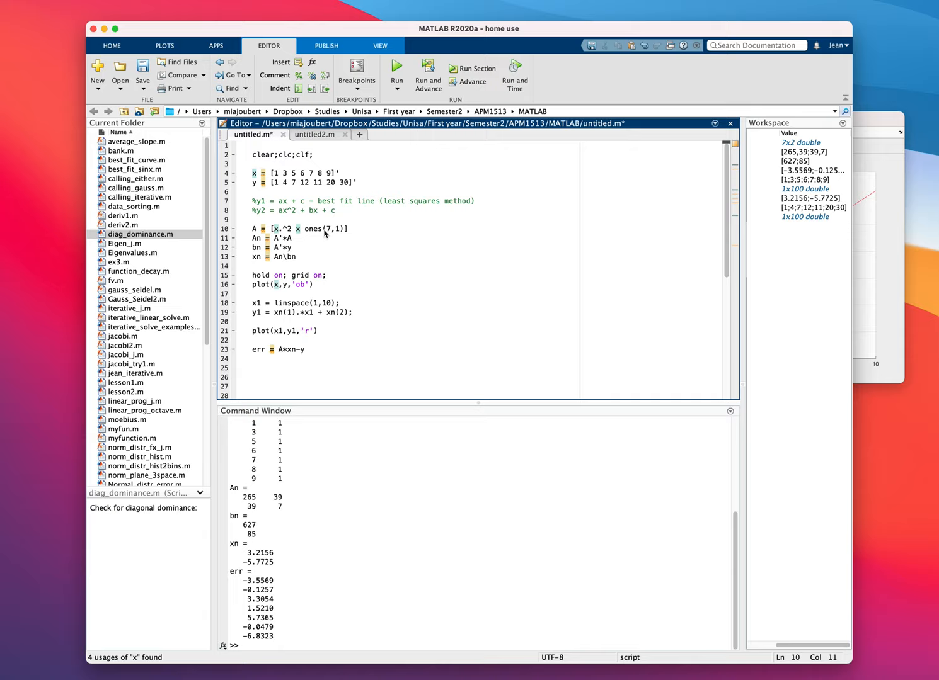
mouse_move(282, 289)
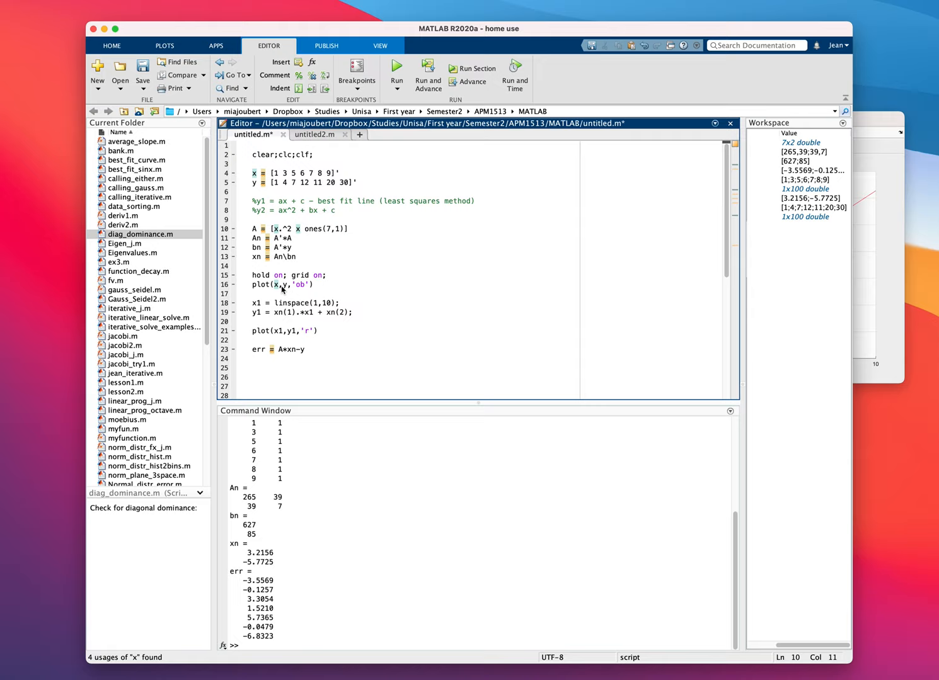
text(x1 + xn(3)
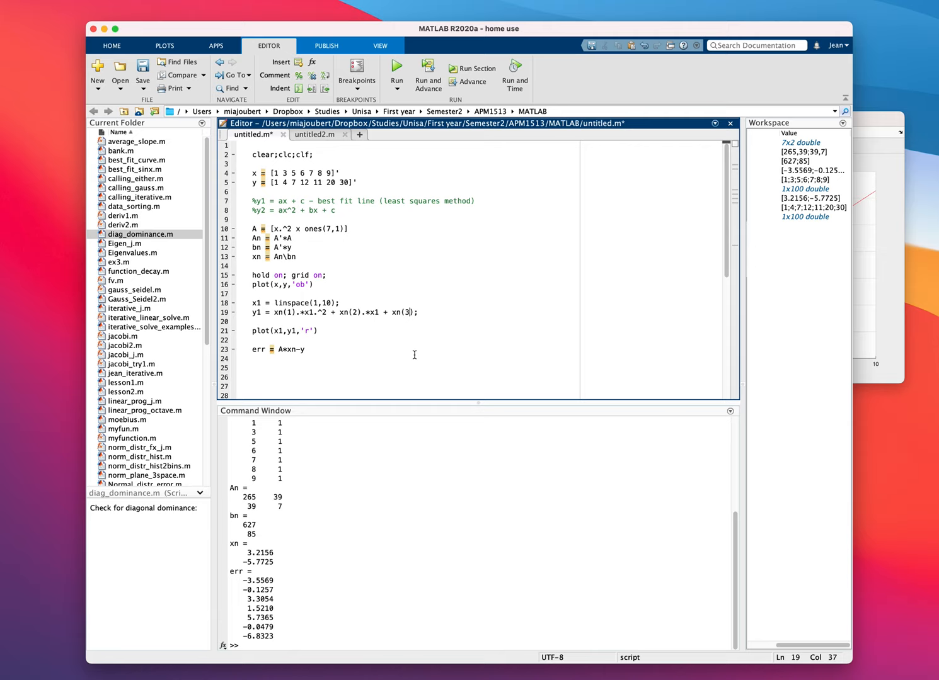
click(396, 69)
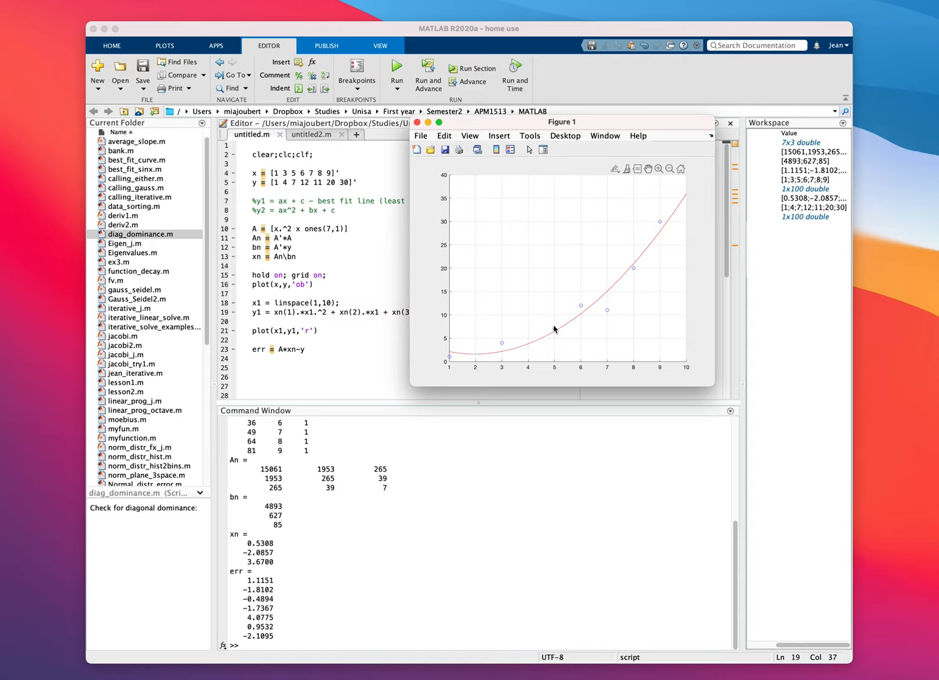
Select text after the residual line to begin a new err display line.
drag(561, 121, 749, 127)
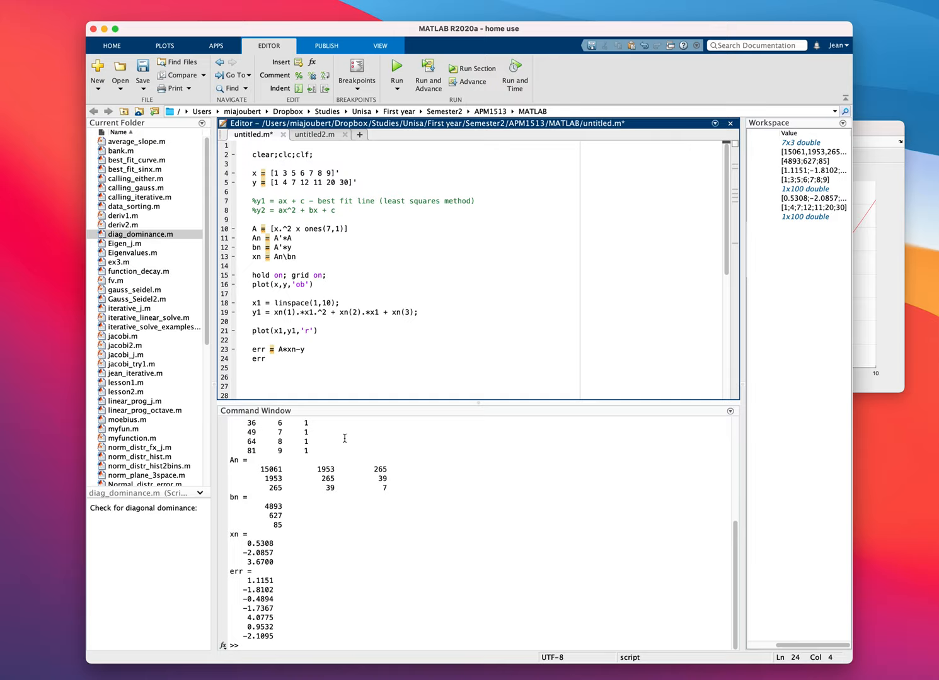
Compute err1 = norm(err), run to get 5.4553, and close the quadratic-fit figure.
text(err1 = norm(err))
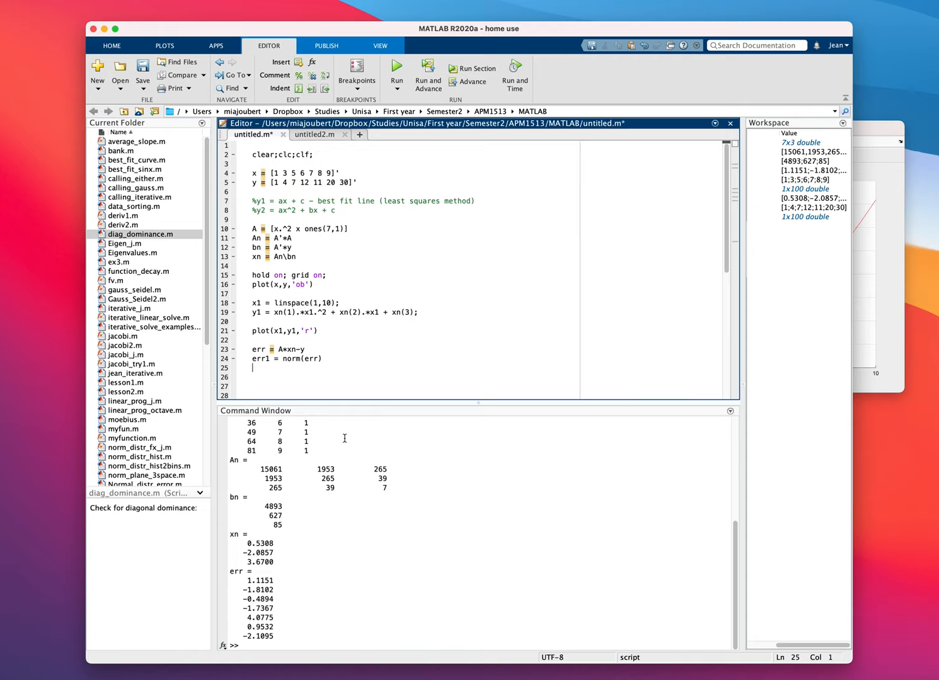
click(394, 68)
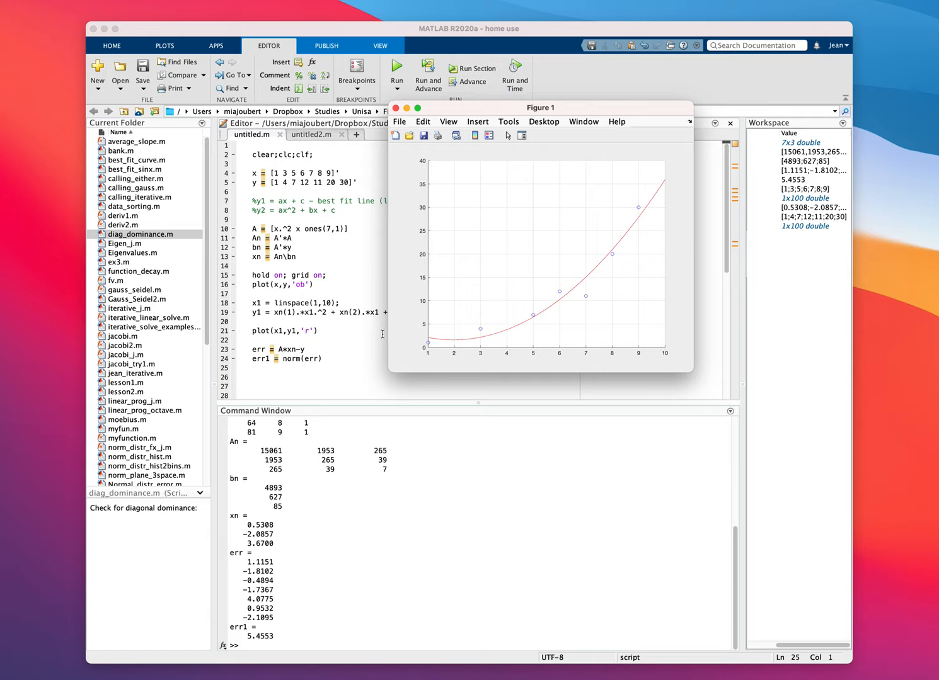
mouse_move(431, 371)
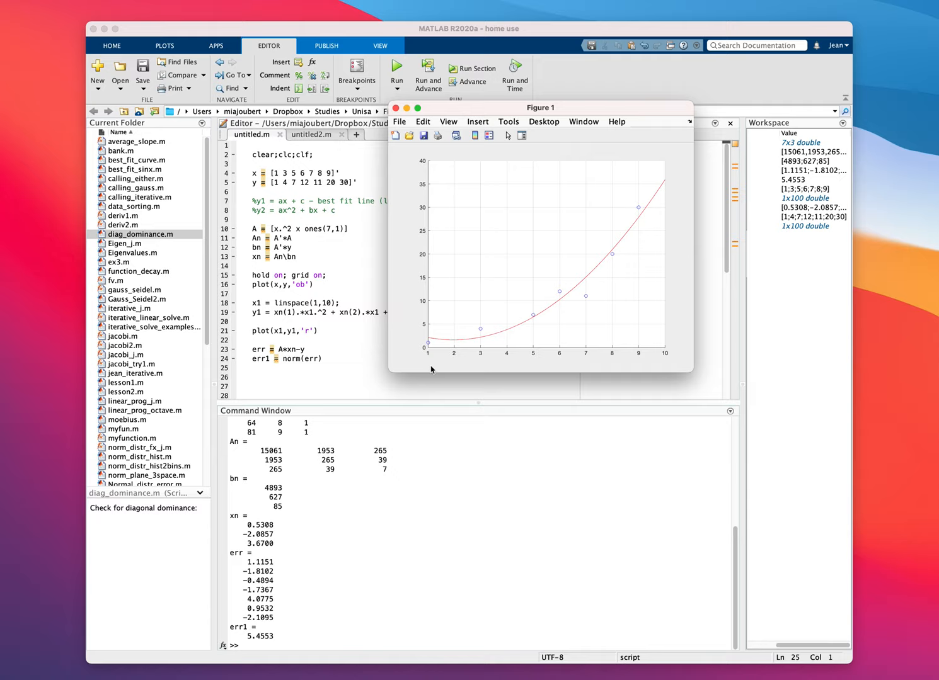
mouse_move(490, 197)
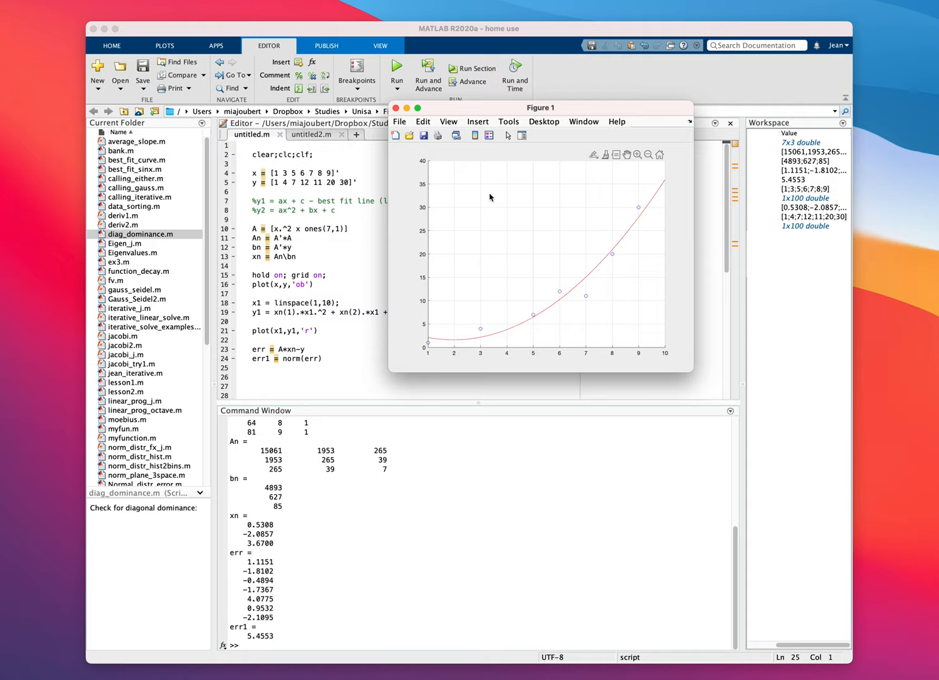
mouse_move(395, 108)
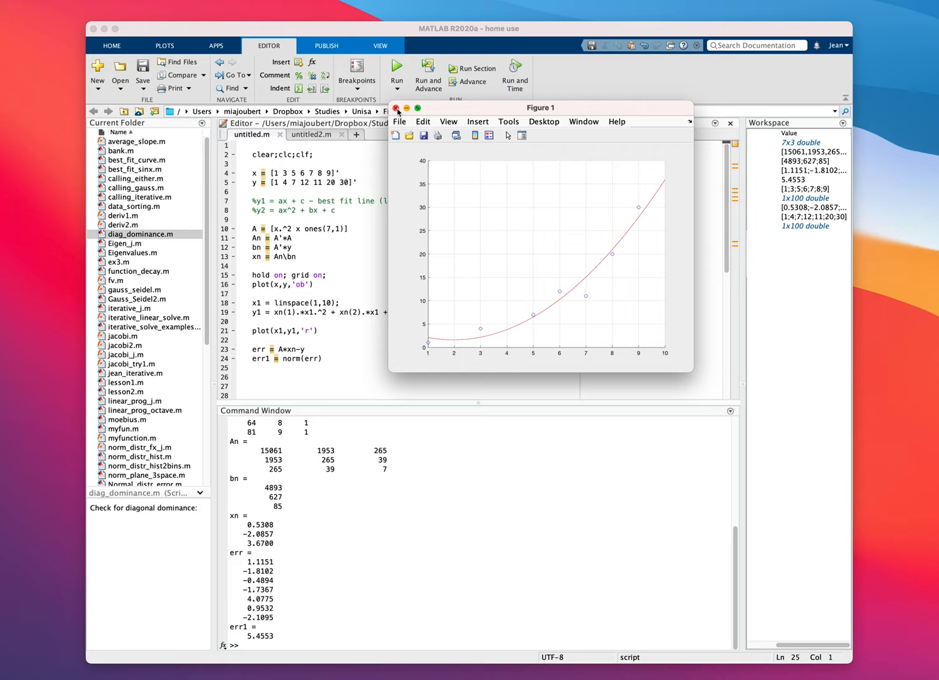
click(396, 109)
text(x = [1.23 )
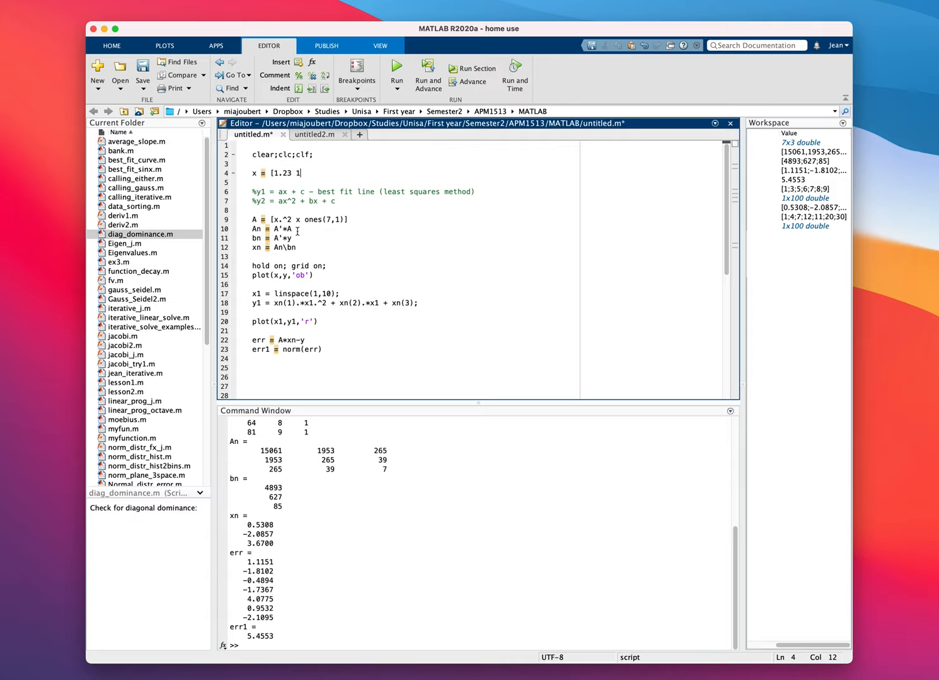
Retype x as [1.23 1.98 2.27 3 4.01 5.64]' and begin the new six-point y values.
text(1.98 2.27 3)
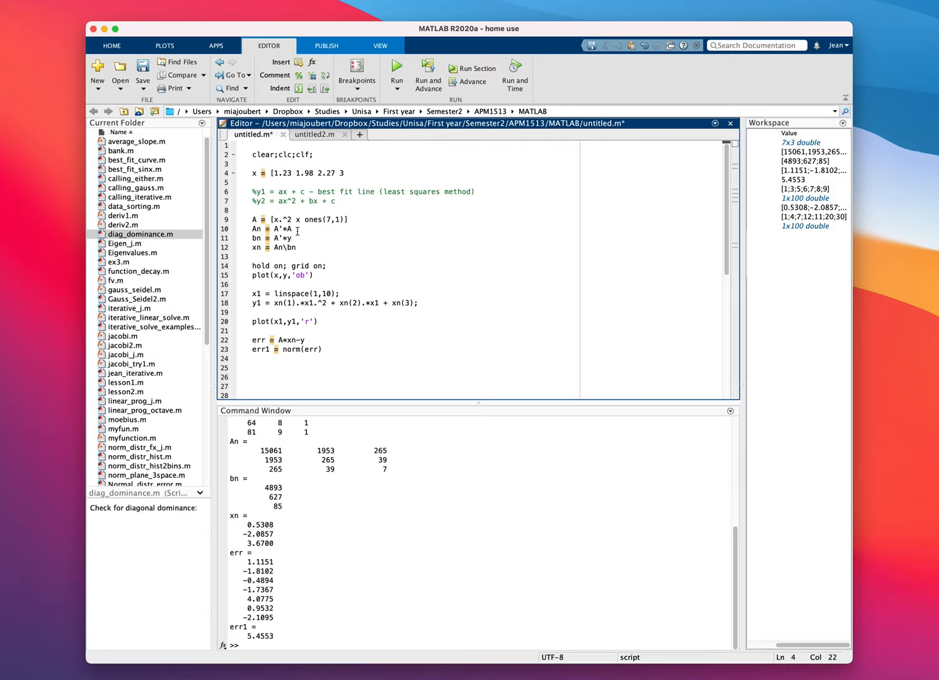
text(4.01 5.64]')
text(y =)
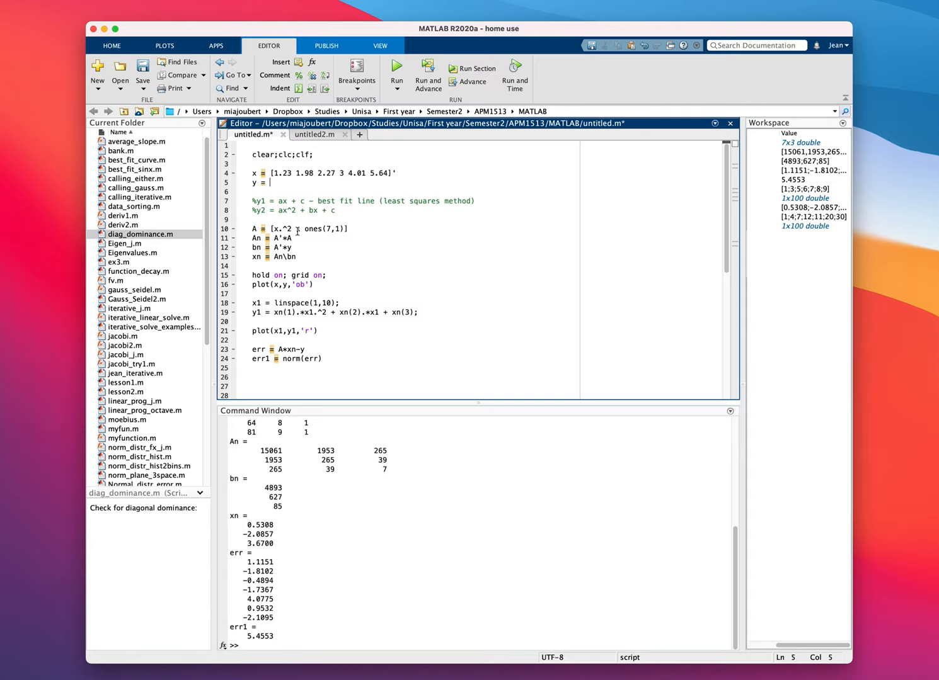
text([1.89 1.97 1.4)
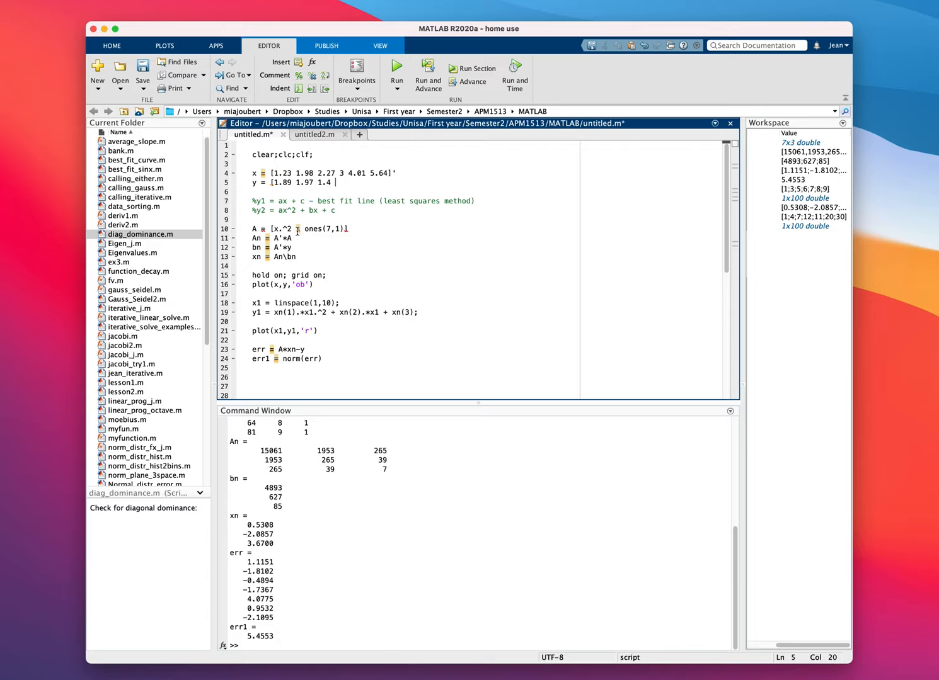
text(1 0.1 0.296]')
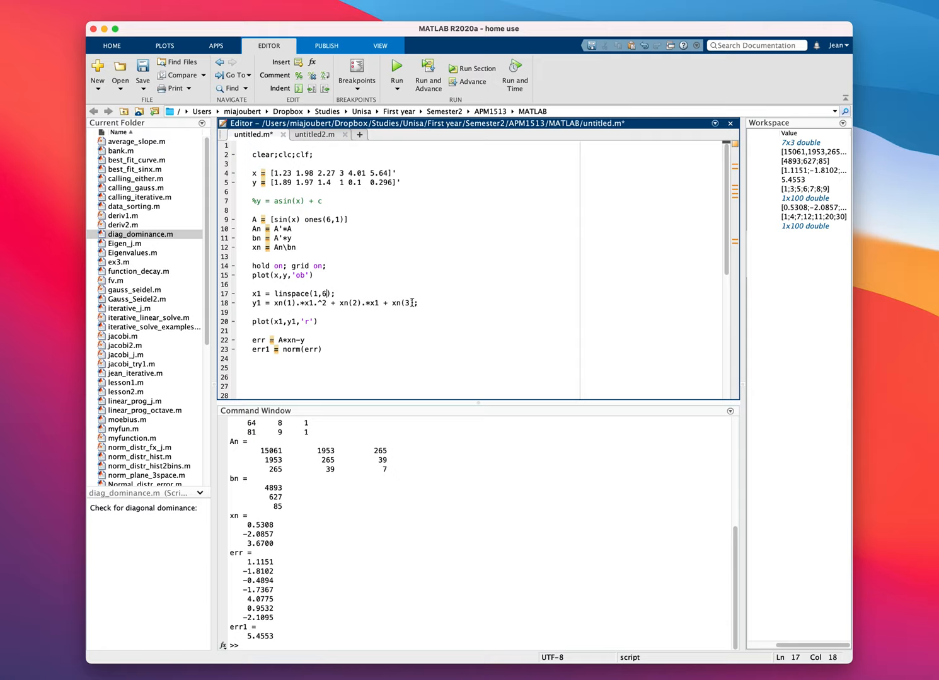
Replace y1's quadratic terms with xn(1).*sin(x1) + xn(2) and run the sine fit.
drag(252, 302, 418, 302)
text(y1 = xn(1).;)
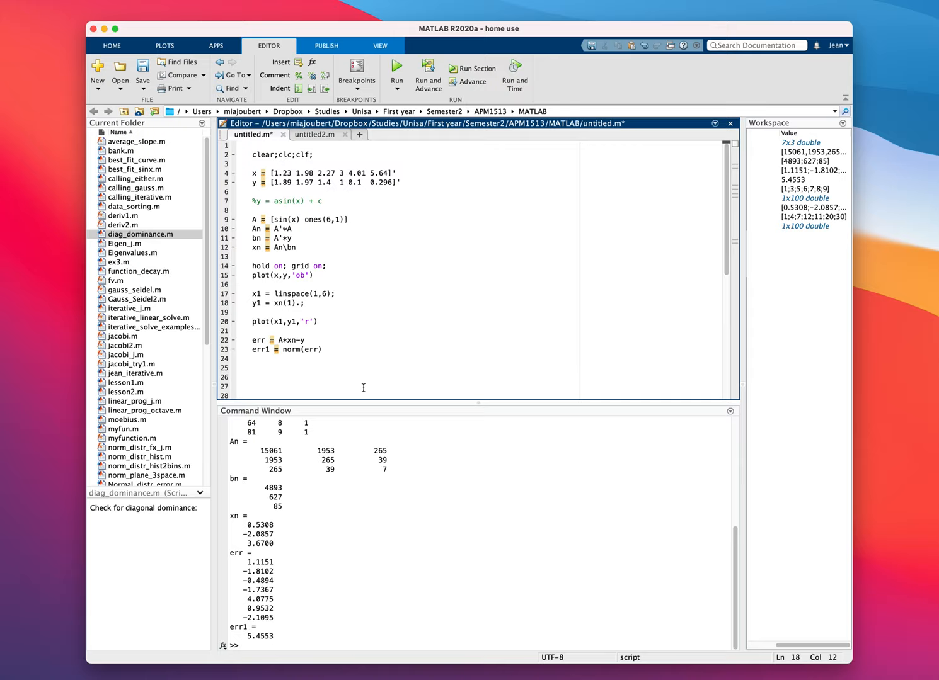
text(.*sin(x1))
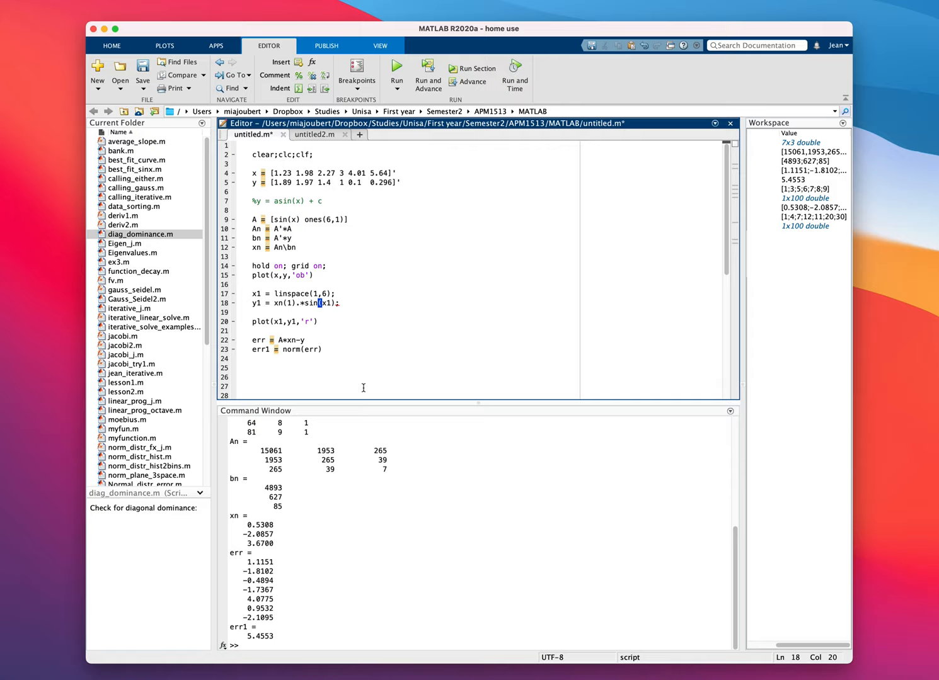
text(+ xn(2))
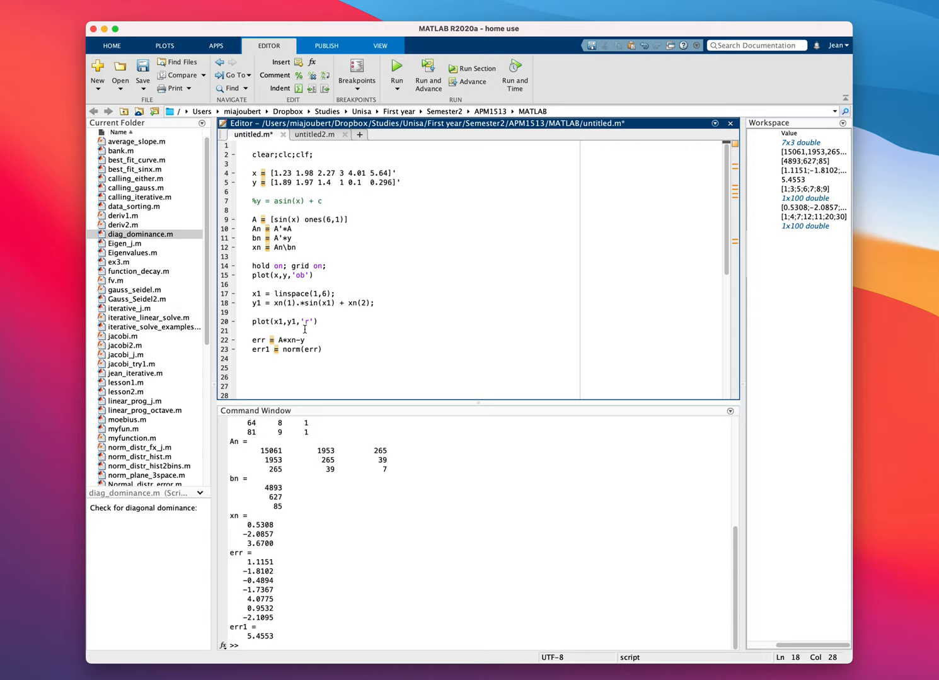
click(395, 68)
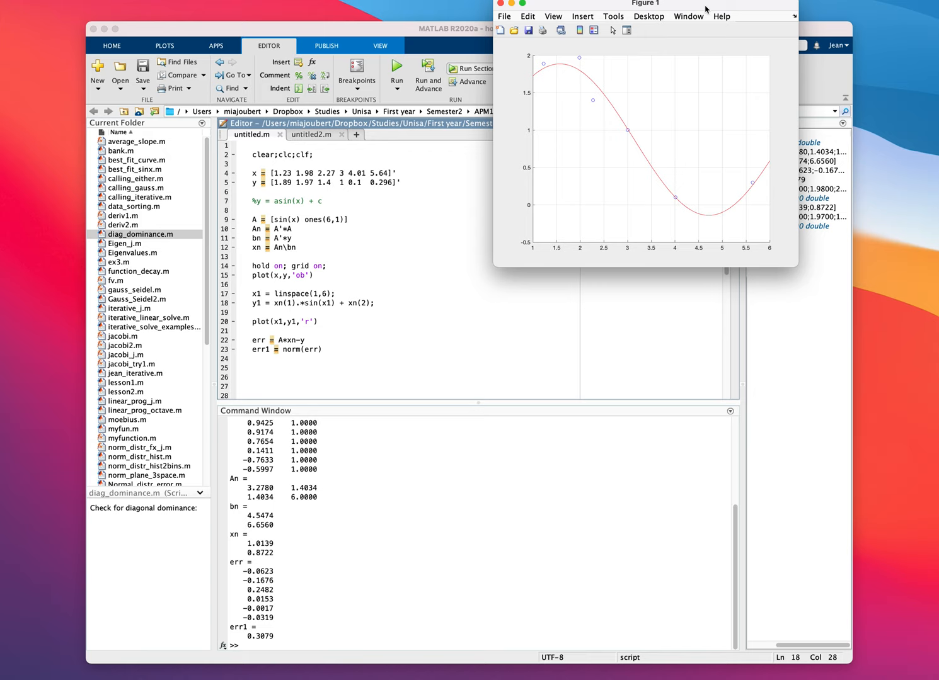
Move Figure 1 down so the whole sine-fit plot with its red curve is visible.
drag(644, 3, 539, 56)
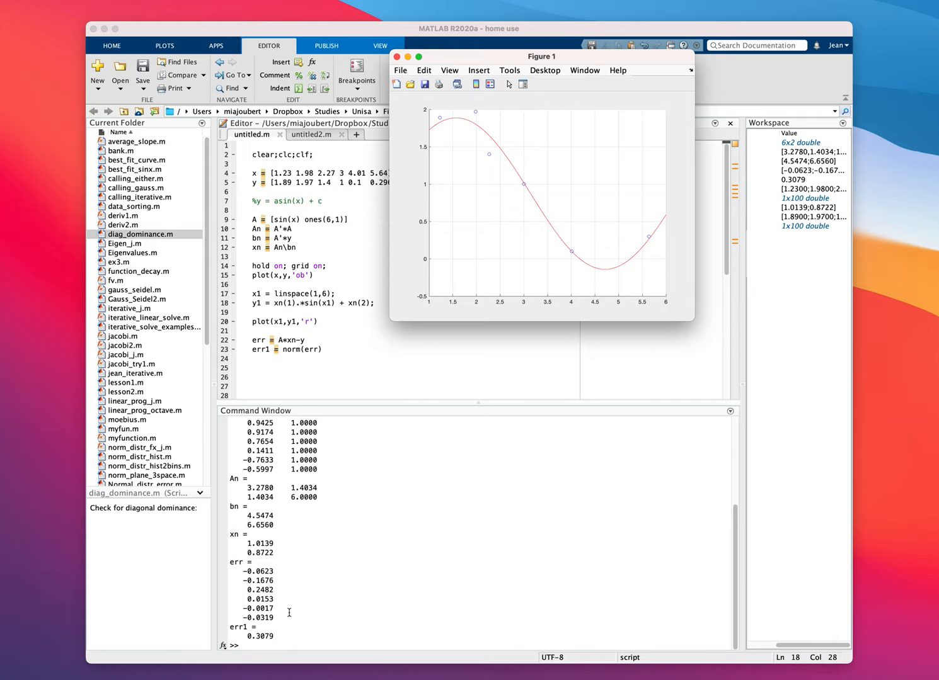
mouse_move(284, 465)
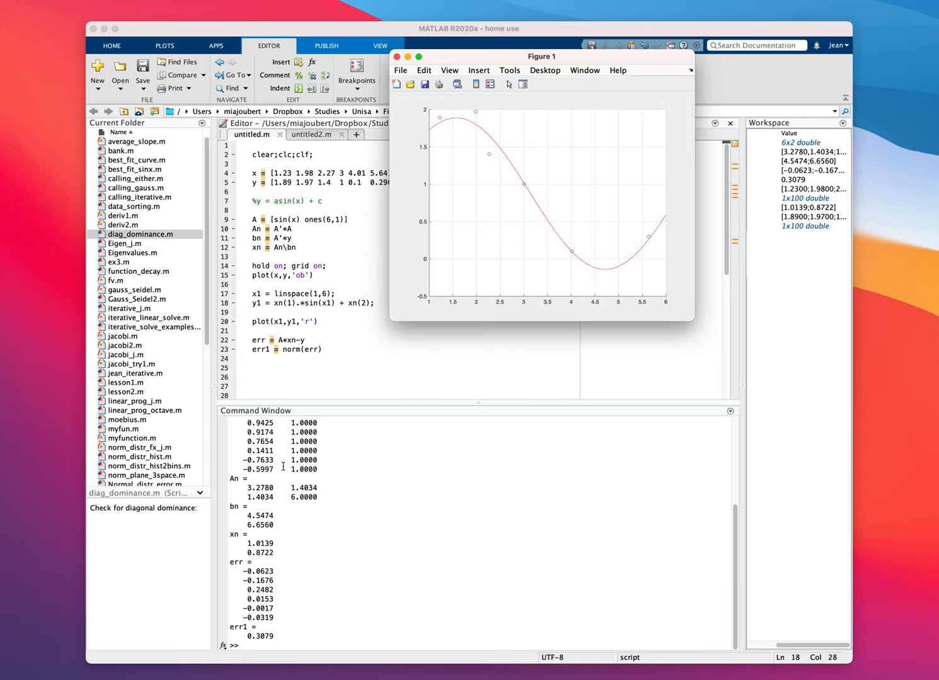